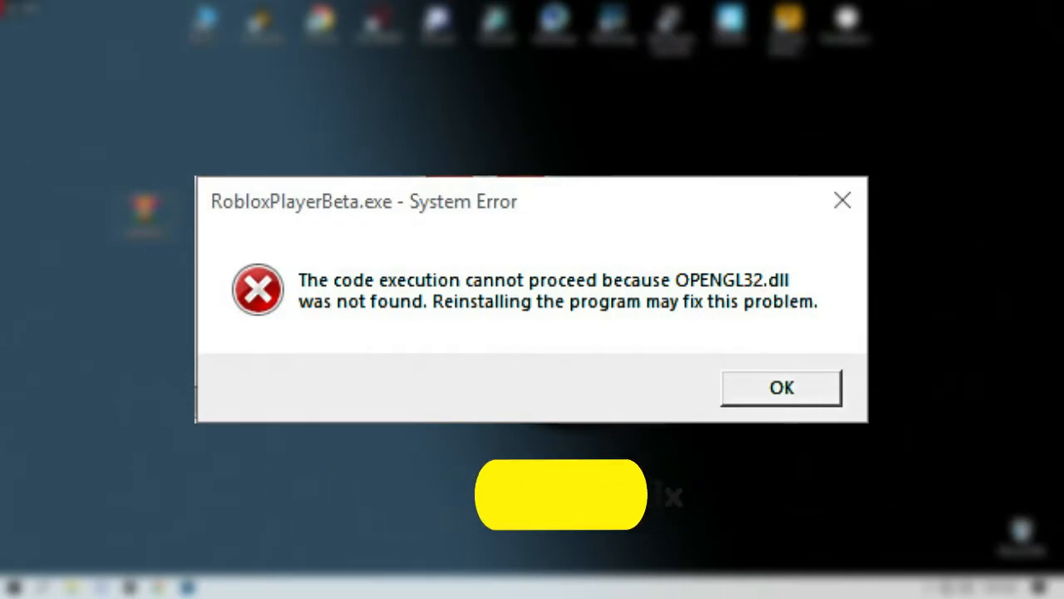
Dismiss the RobloxPlayerBeta OPENGL32.dll not found error with OK
left_click(782, 387)
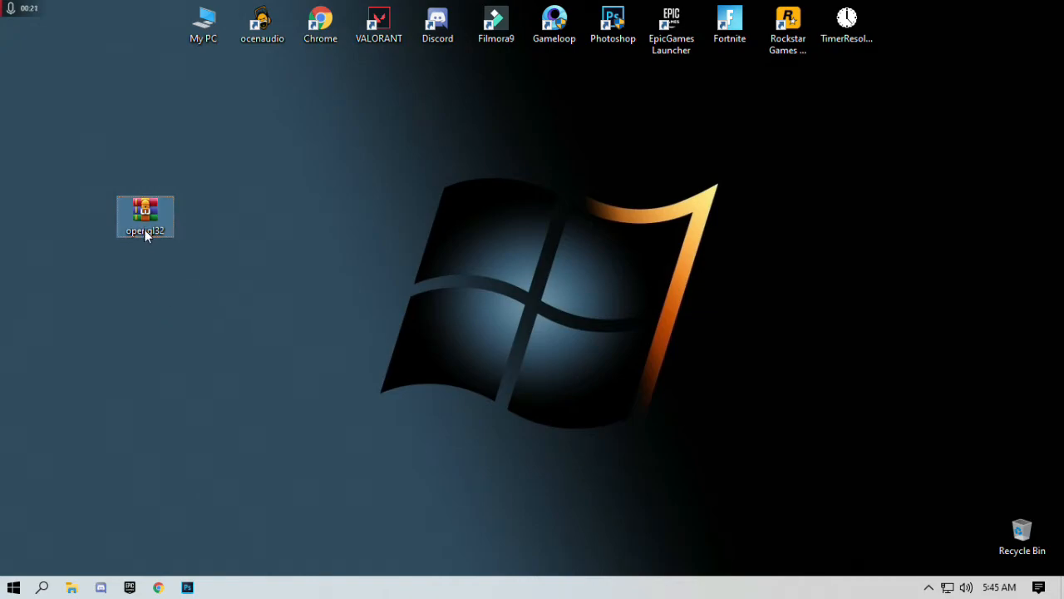
Extract the opengl32 archive onto the desktop and move opengl32.dll aside from the README
right_click(146, 216)
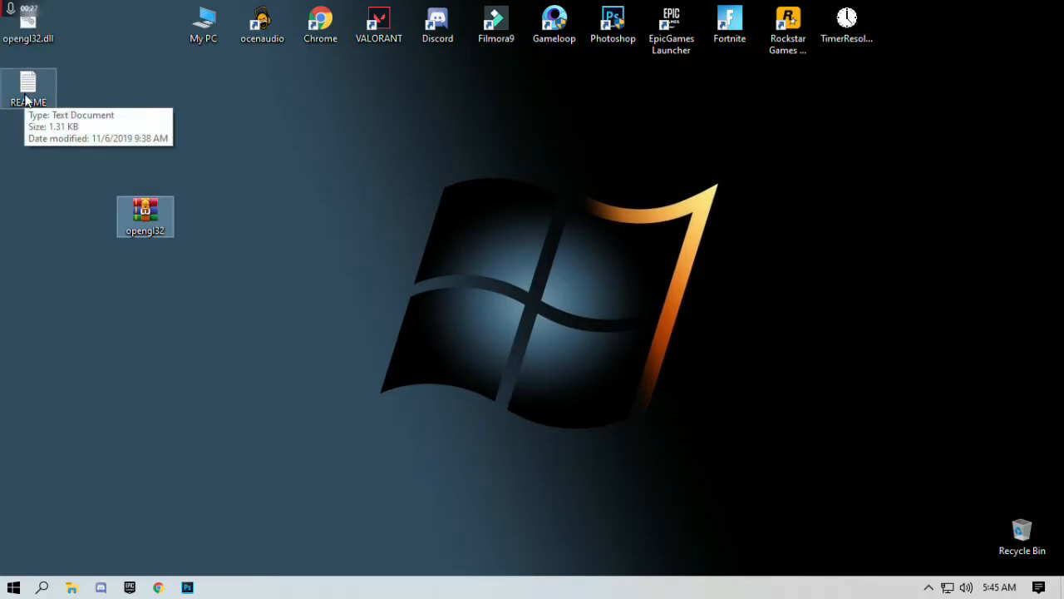
mouse_move(96, 109)
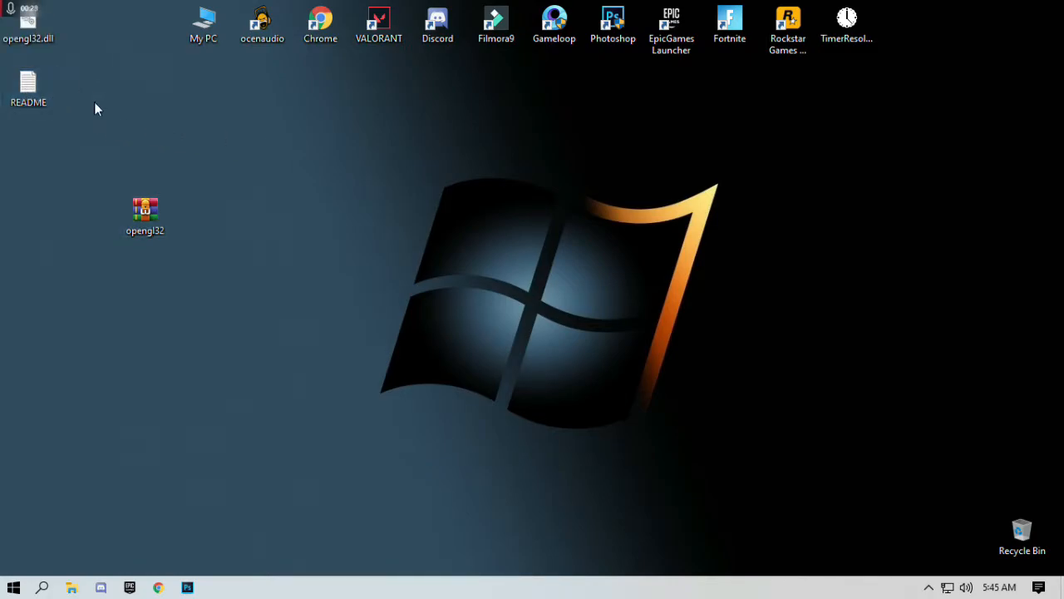
left_click(28, 87)
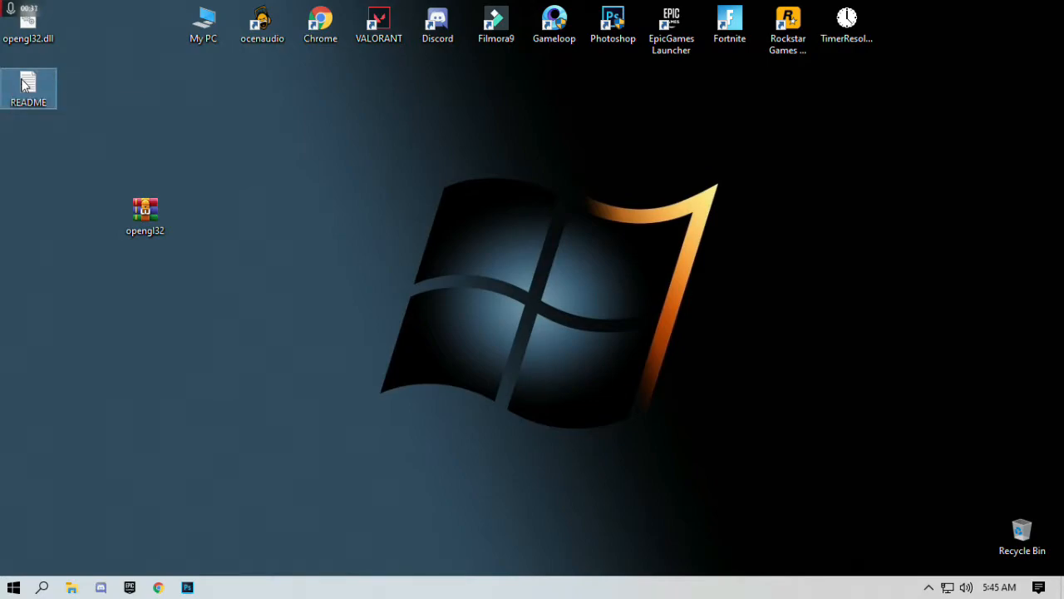
left_click(28, 25)
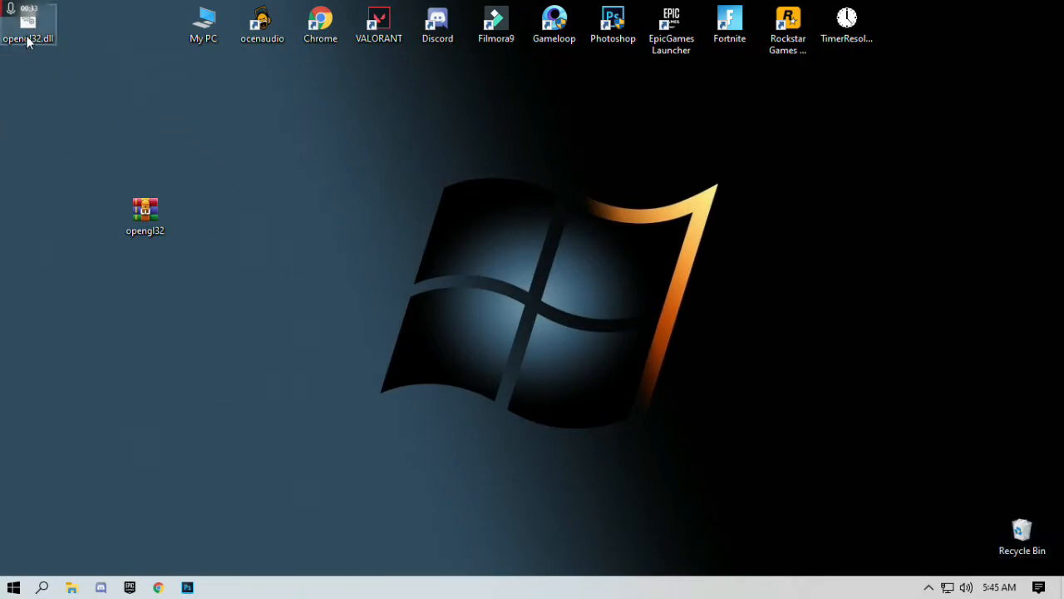
left_click_drag(27, 25, 263, 153)
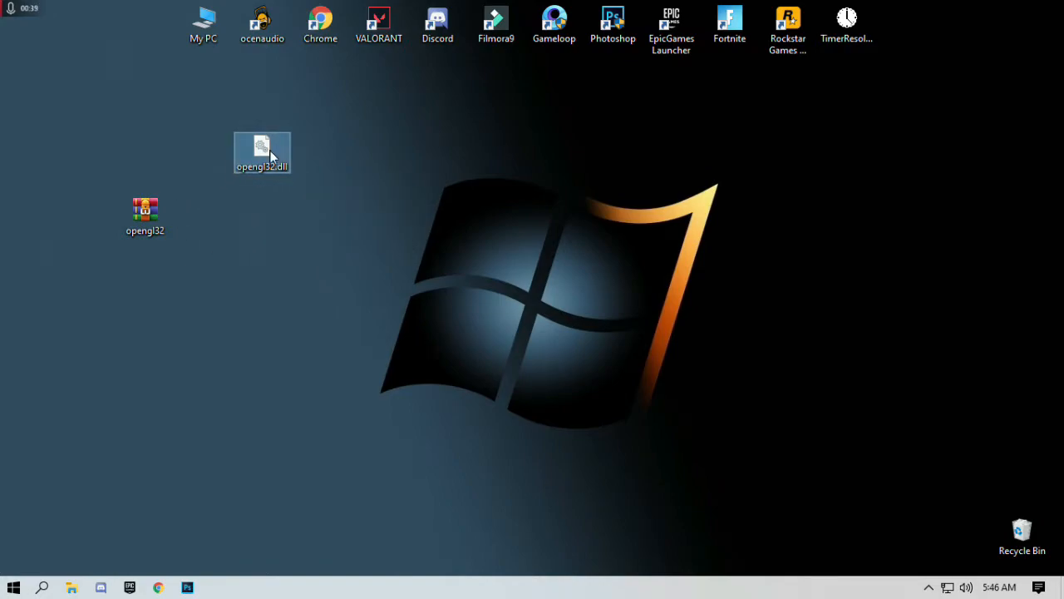
Cut opengl32.dll so it can be moved to System32
right_click(263, 153)
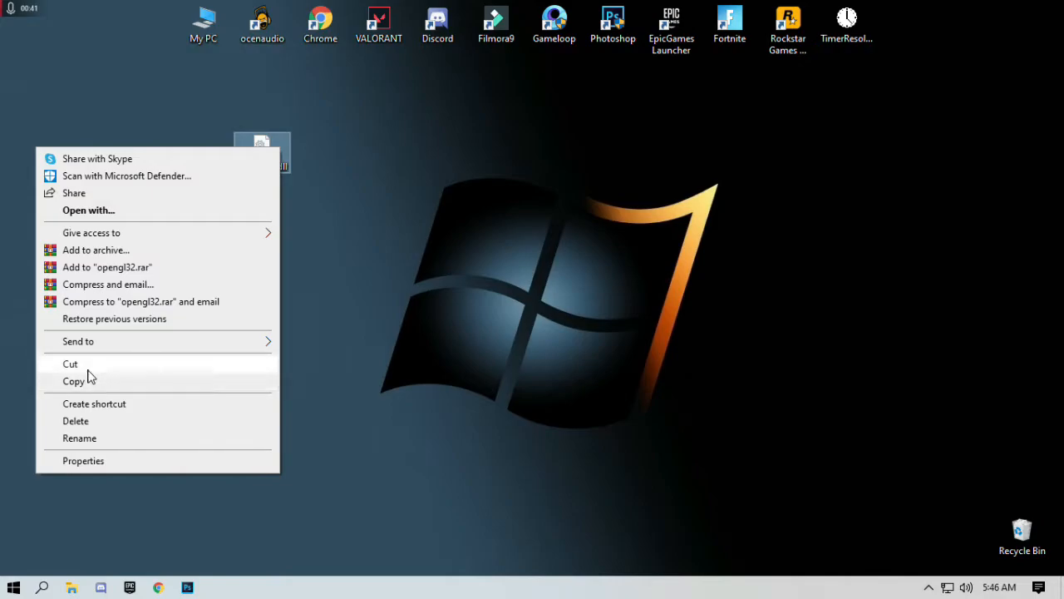
left_click(70, 363)
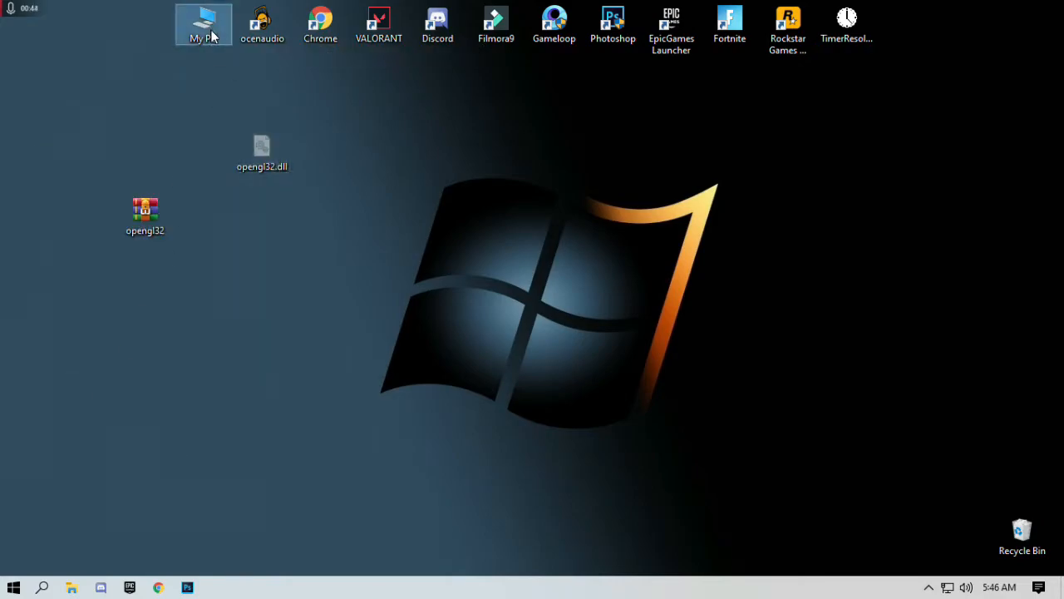
Browse from My PC into the SSD Windows (C:) drive and its Windows folder
double_click(203, 24)
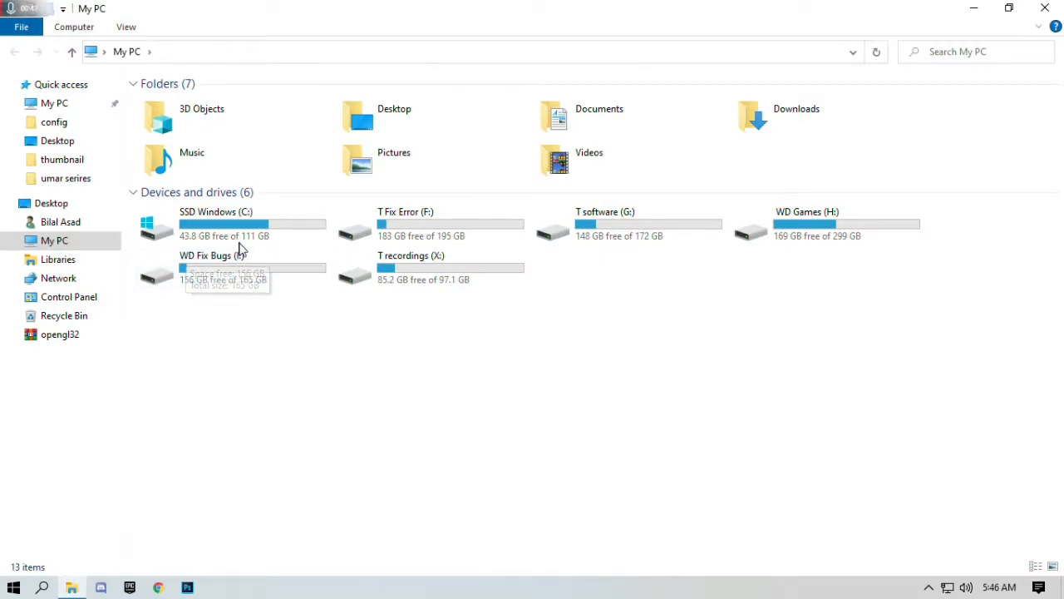
mouse_move(233, 218)
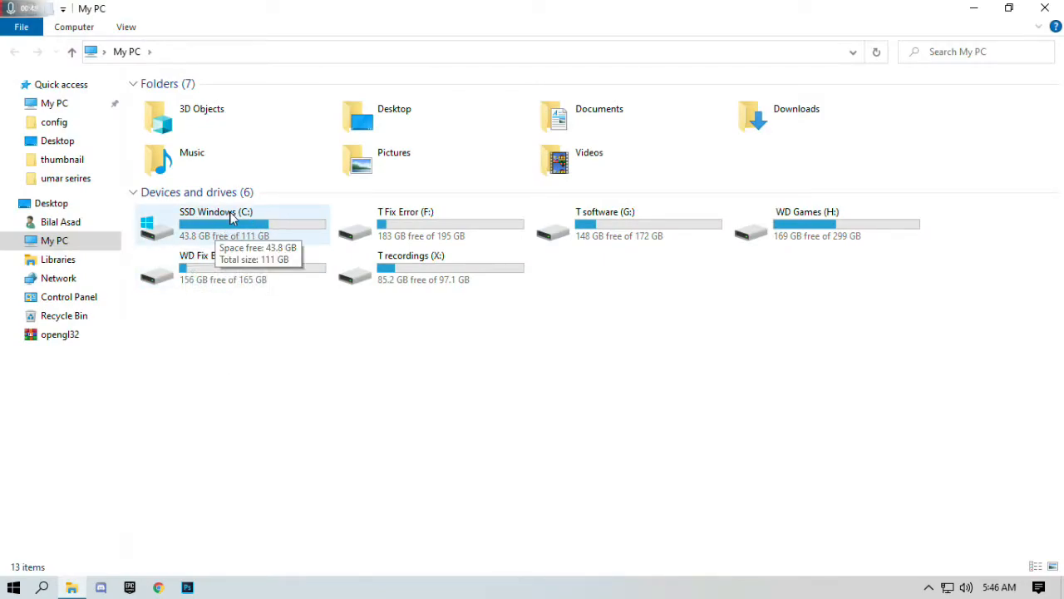
left_click(231, 224)
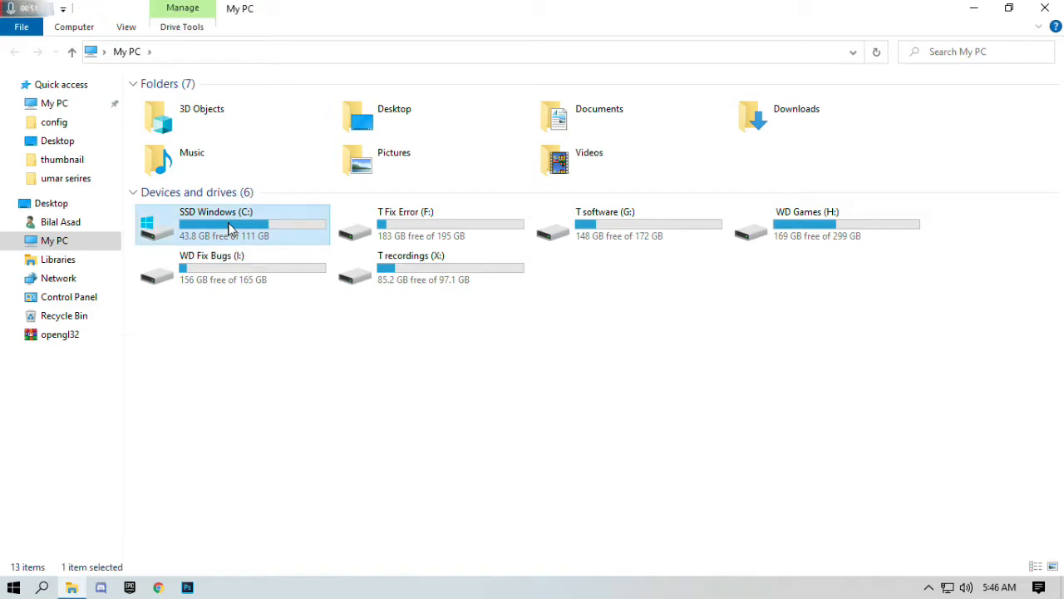
double_click(233, 225)
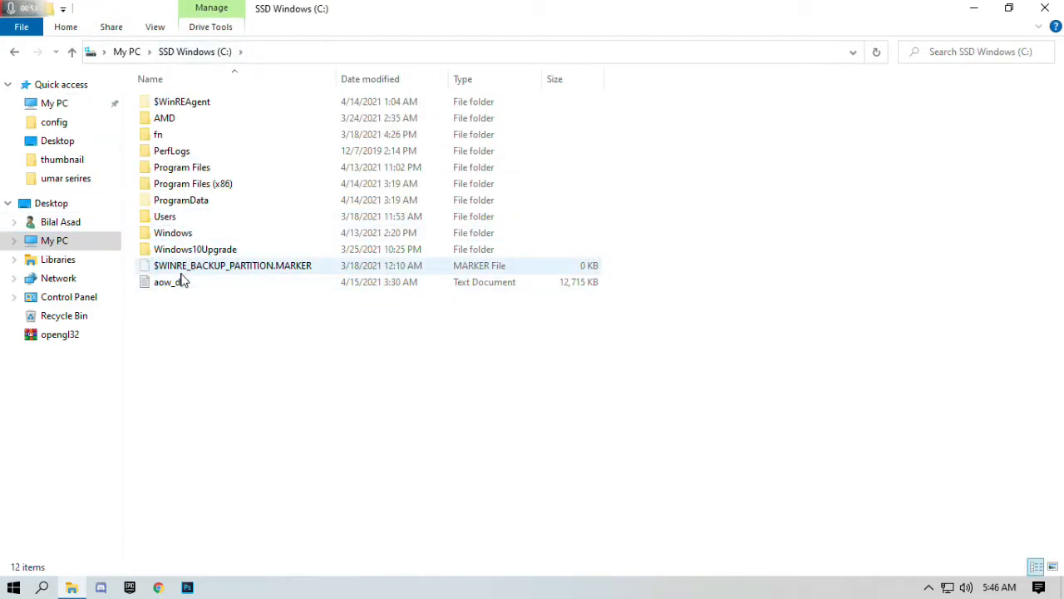
mouse_move(173, 232)
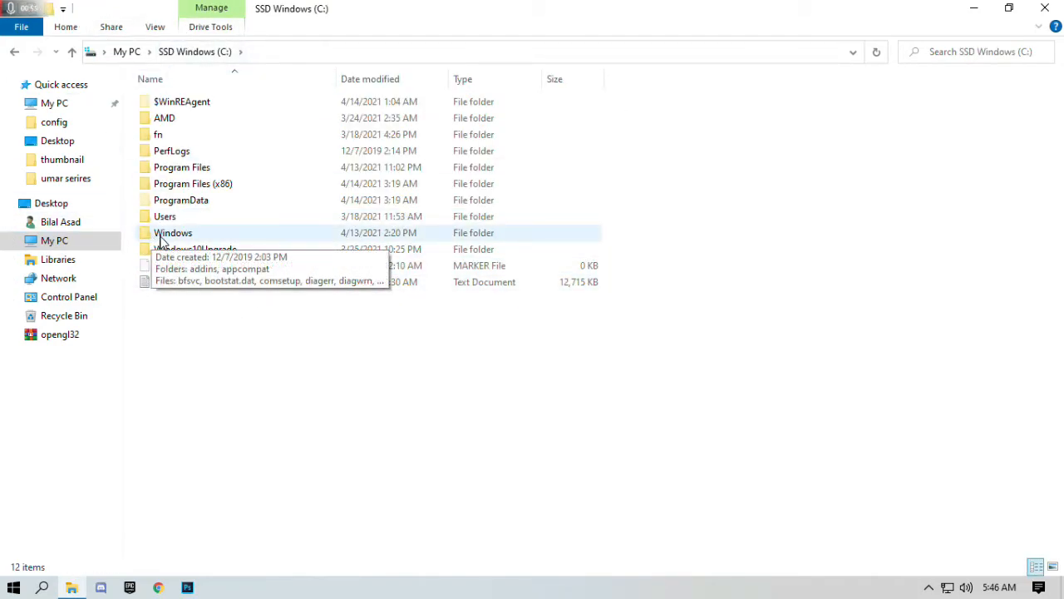
double_click(173, 233)
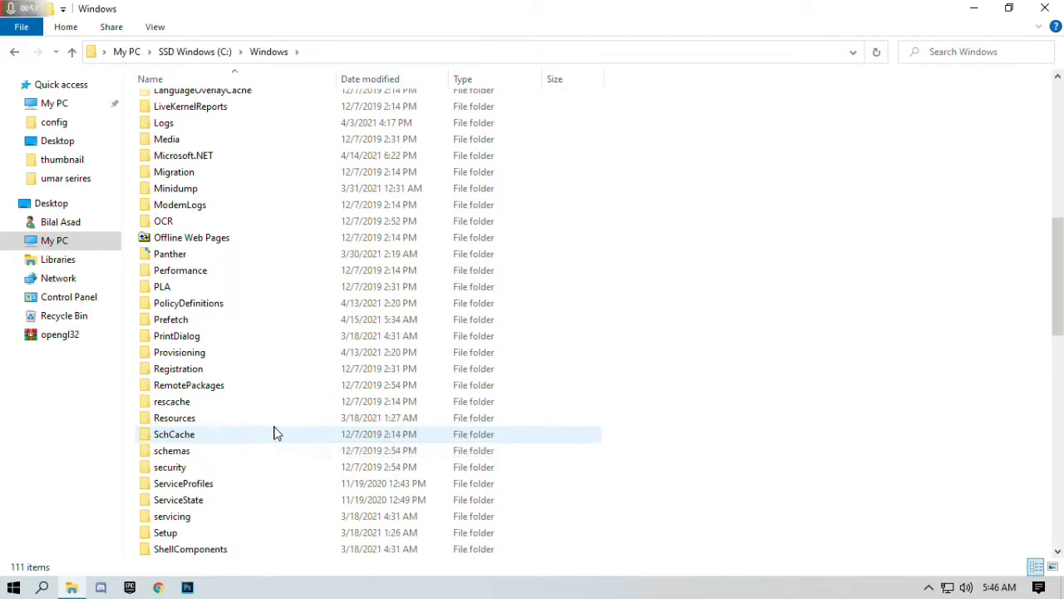
Locate and enter the System32 folder inside Windows
scroll("down", 3)
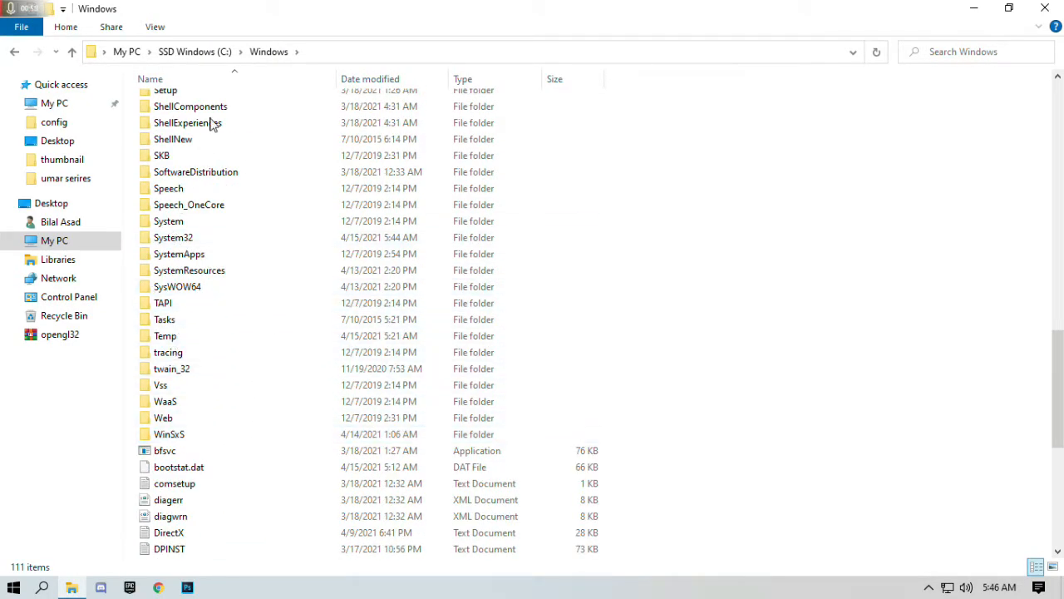
left_click(173, 236)
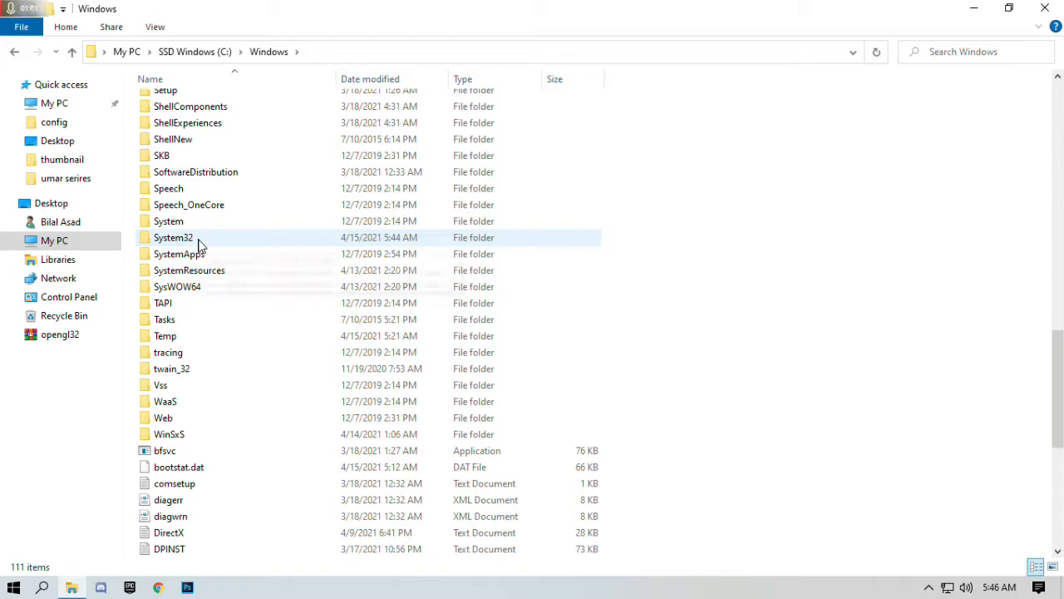
left_click(173, 236)
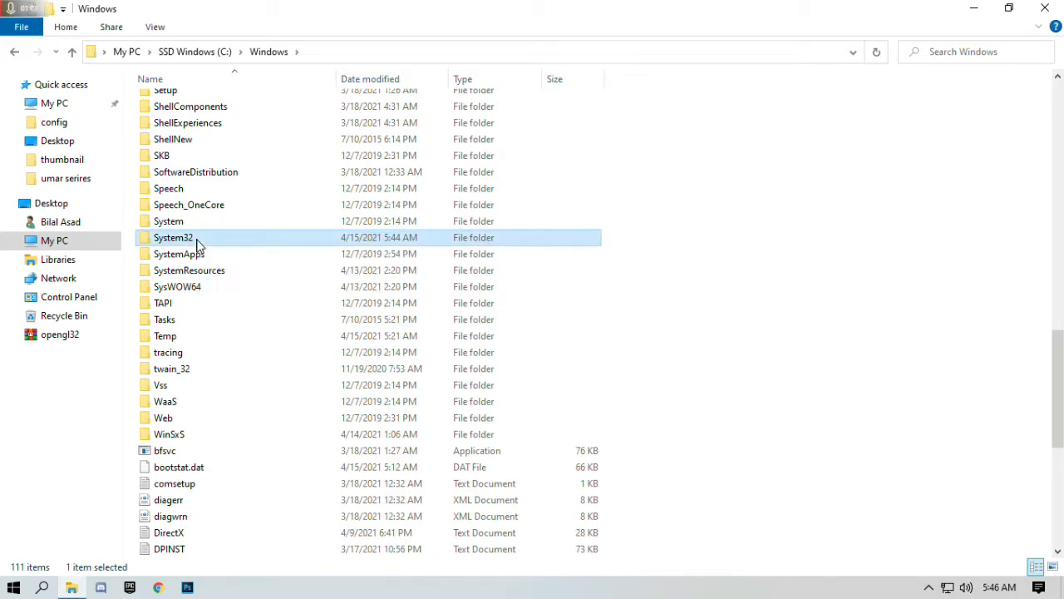
double_click(173, 236)
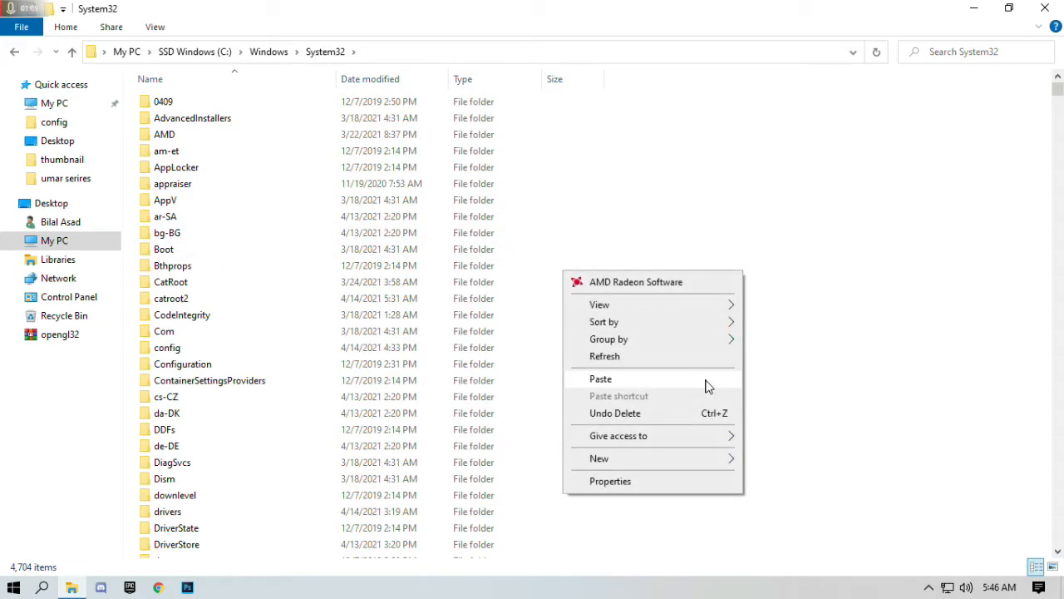
Paste opengl32.dll into System32, choosing to replace the existing file with administrator permission
left_click(601, 379)
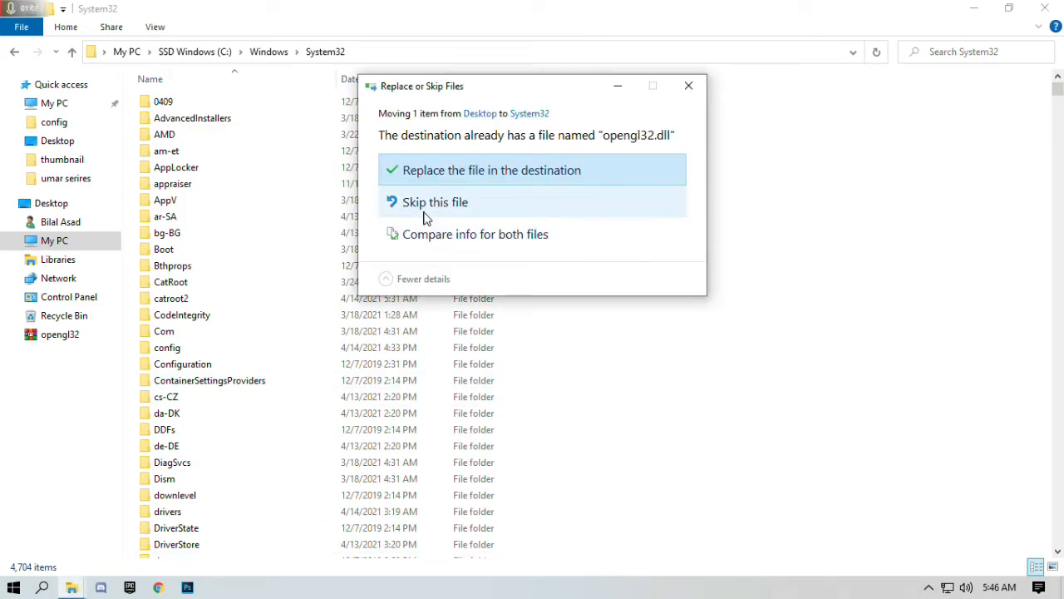
left_click(492, 170)
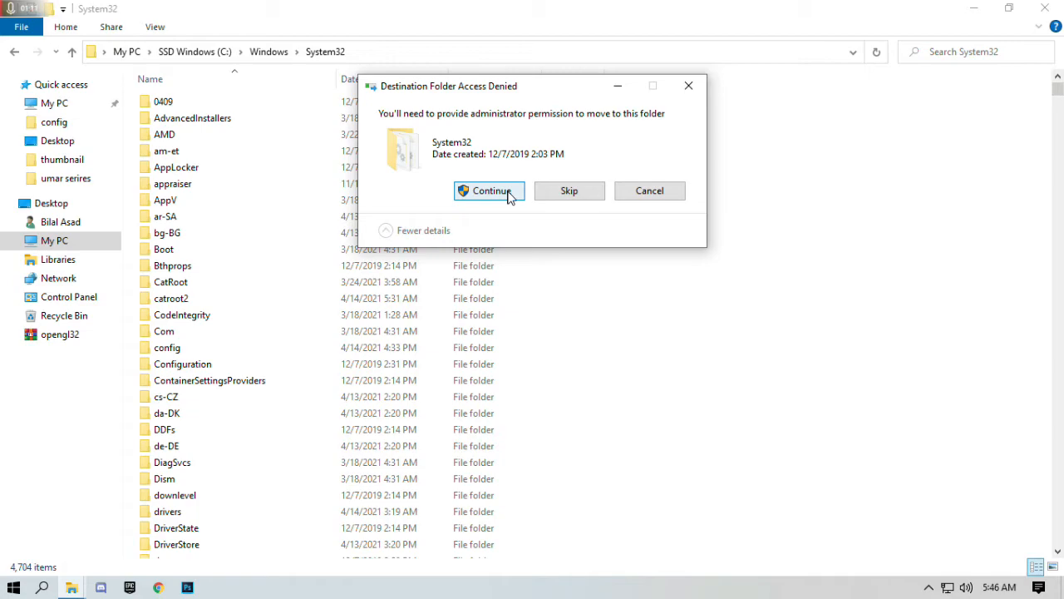
left_click(489, 190)
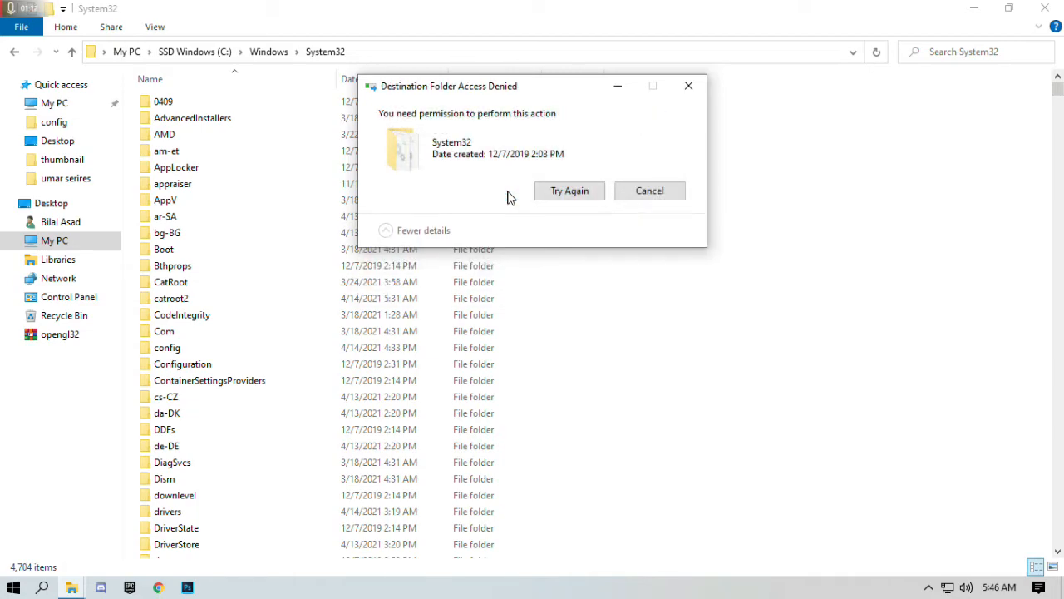
mouse_move(688, 87)
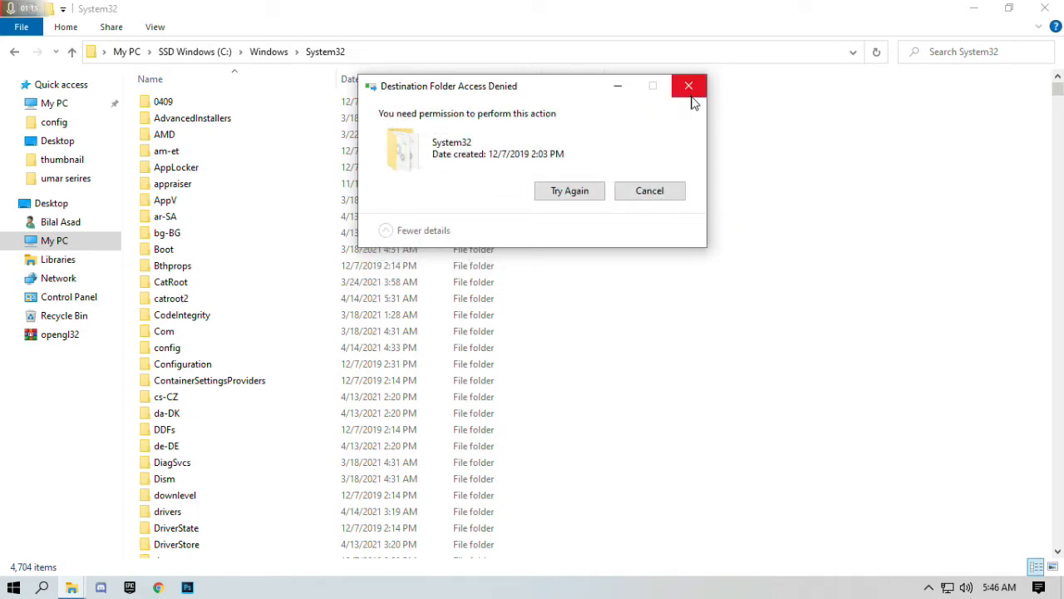
Dismiss the access denied message and close the System32 window
left_click(688, 87)
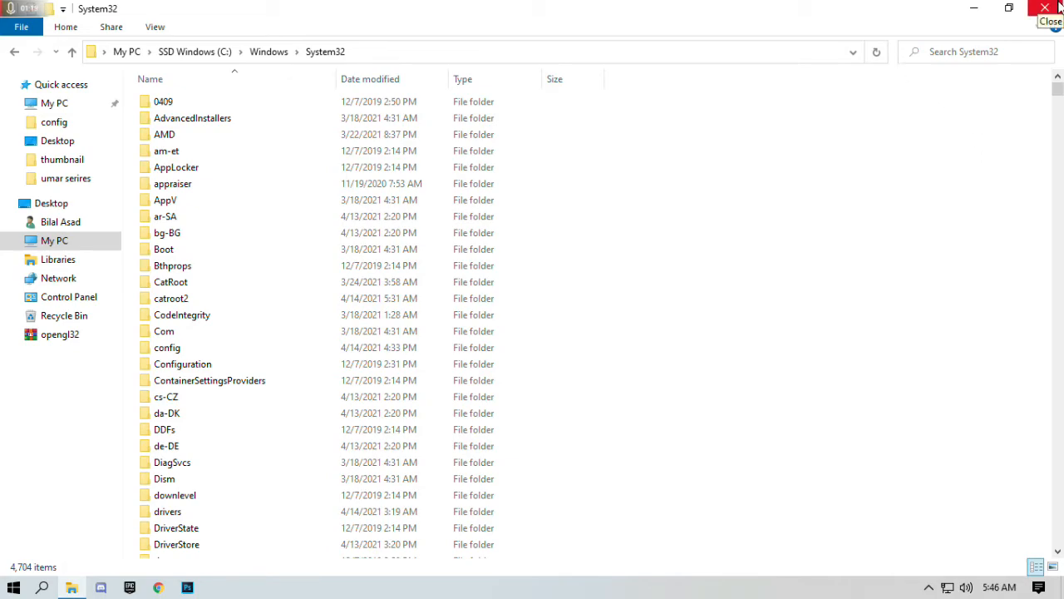
left_click(1050, 7)
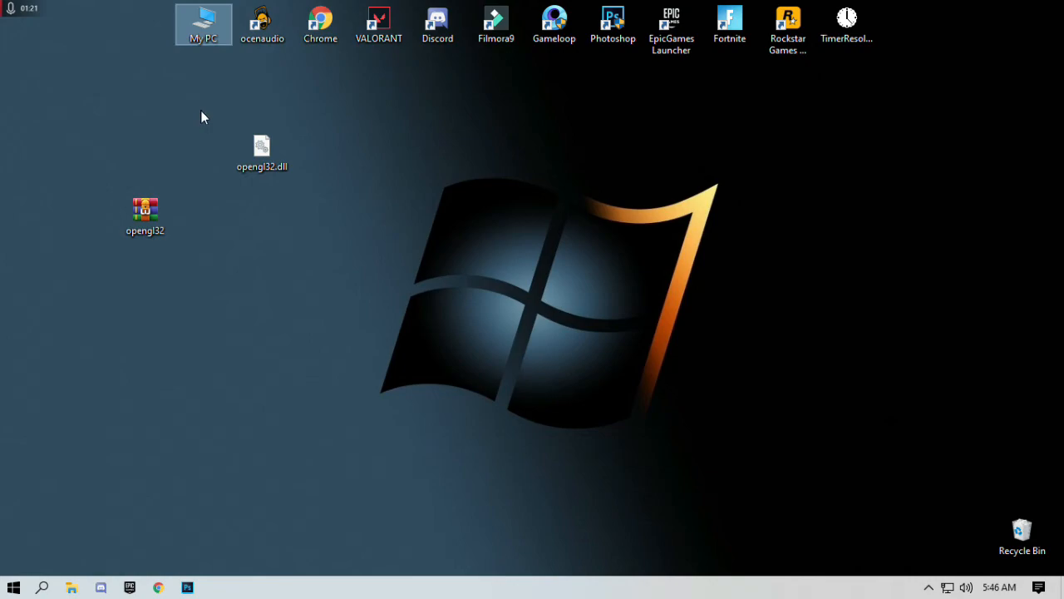